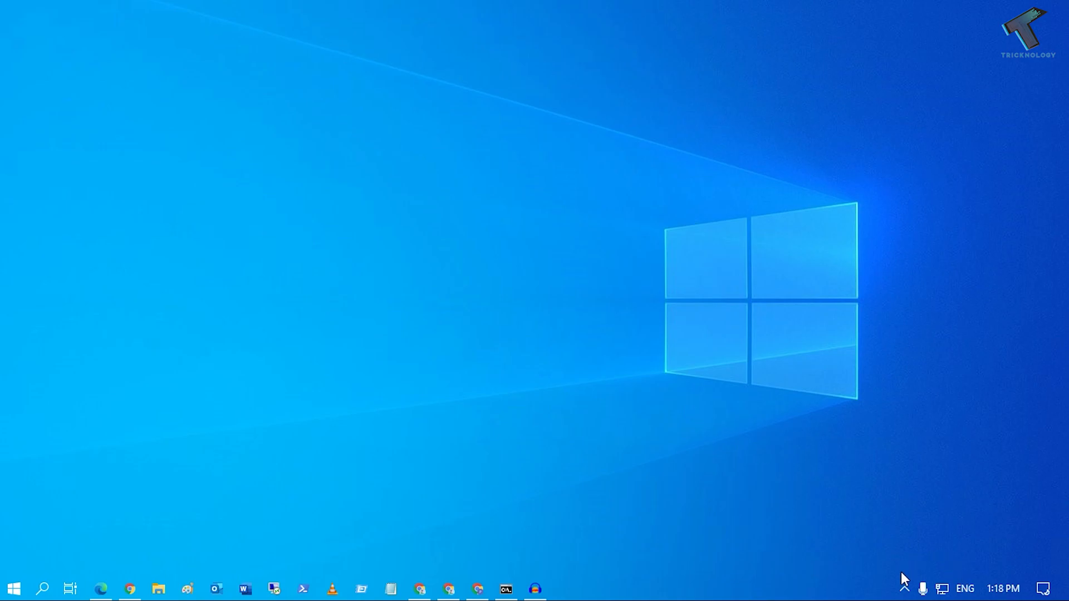
mouse_move(922, 589)
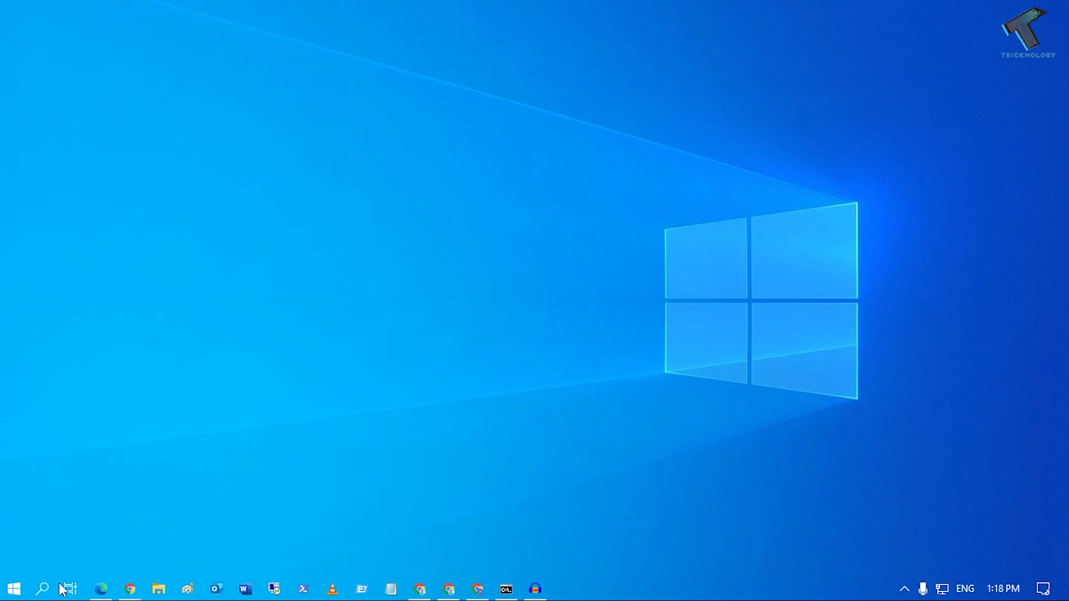
Step: Launch Windows Settings from the Start menu's gear icon
left_click(19, 587)
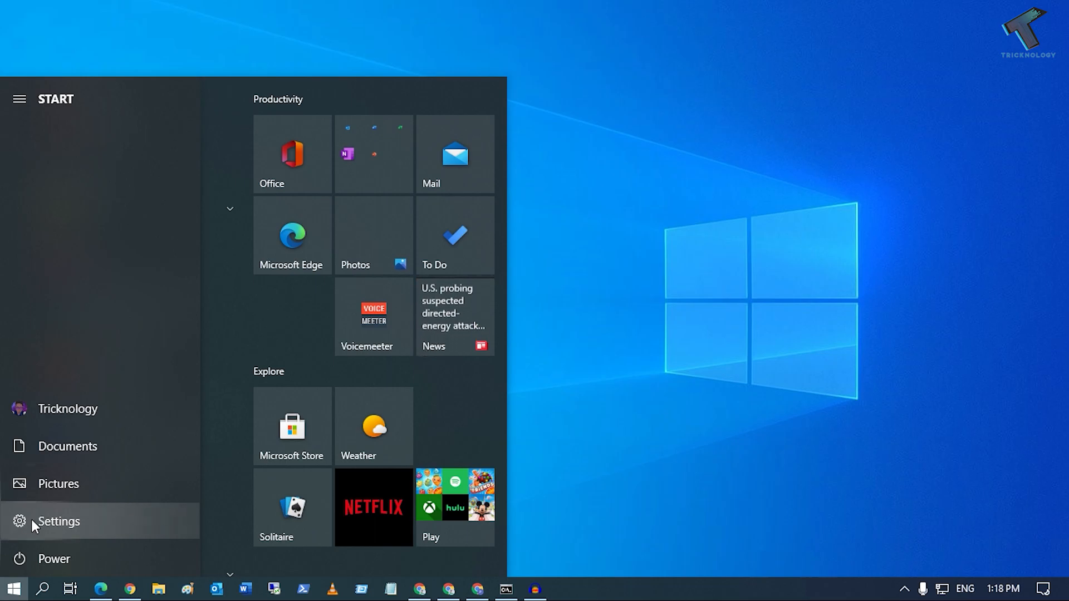
left_click(58, 521)
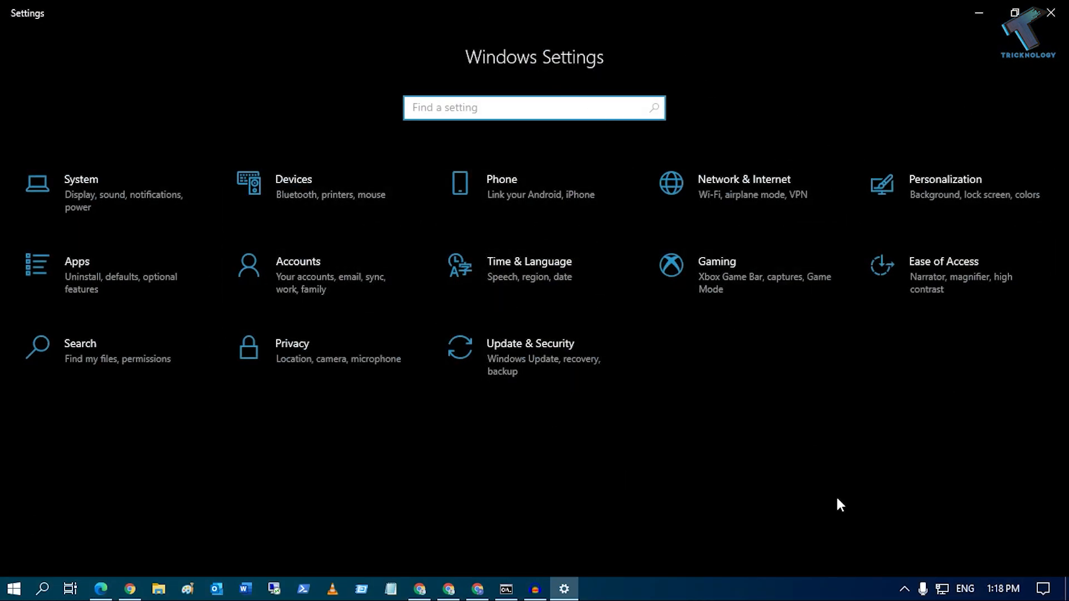
mouse_move(951, 208)
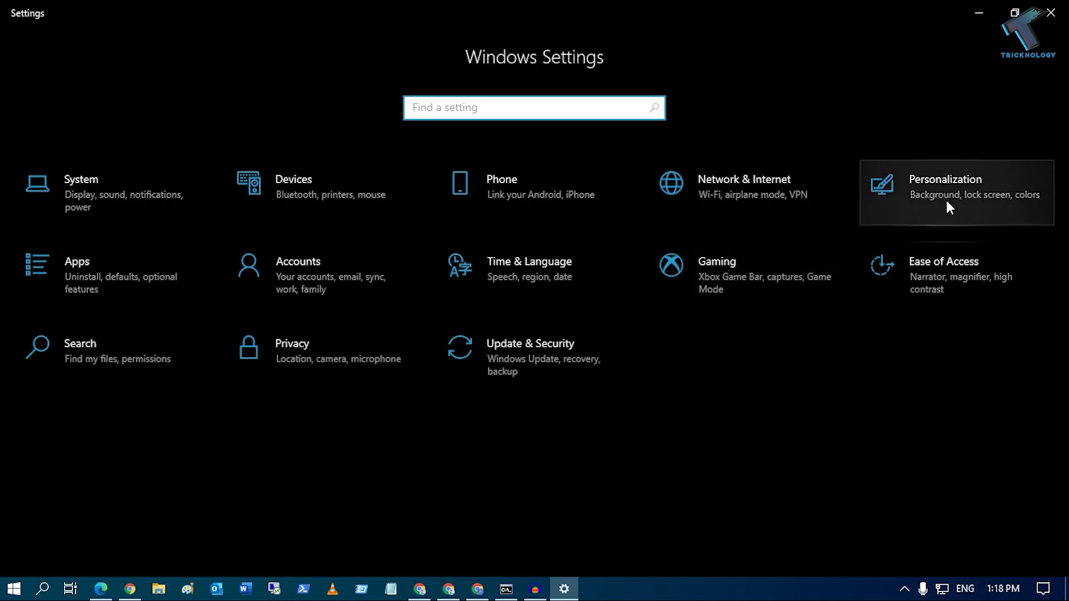
Step: Go to Personalization > Taskbar to reach the notification area options
left_click(949, 189)
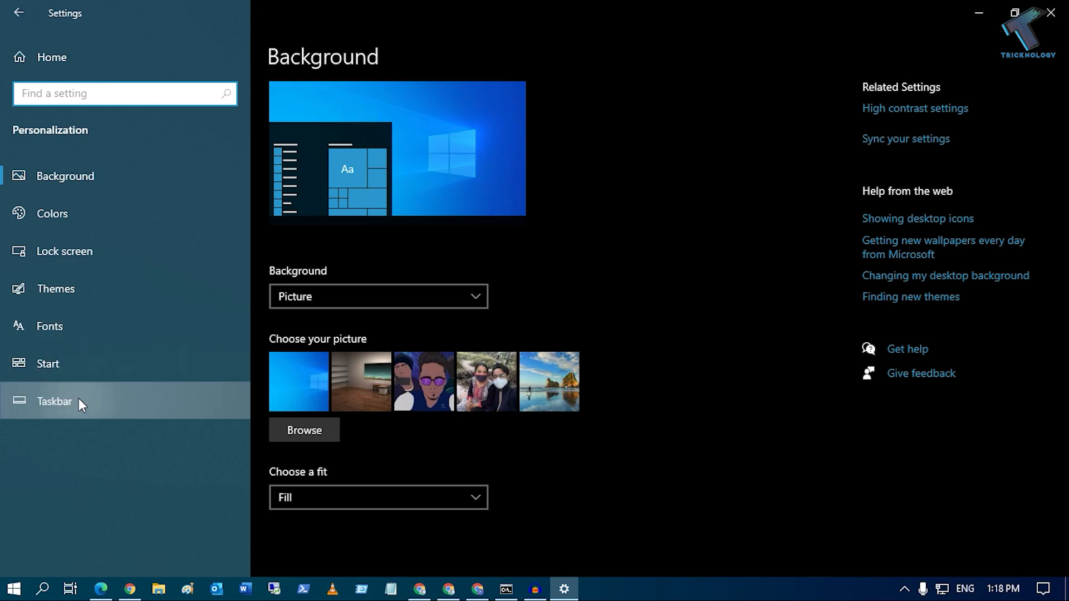
left_click(52, 402)
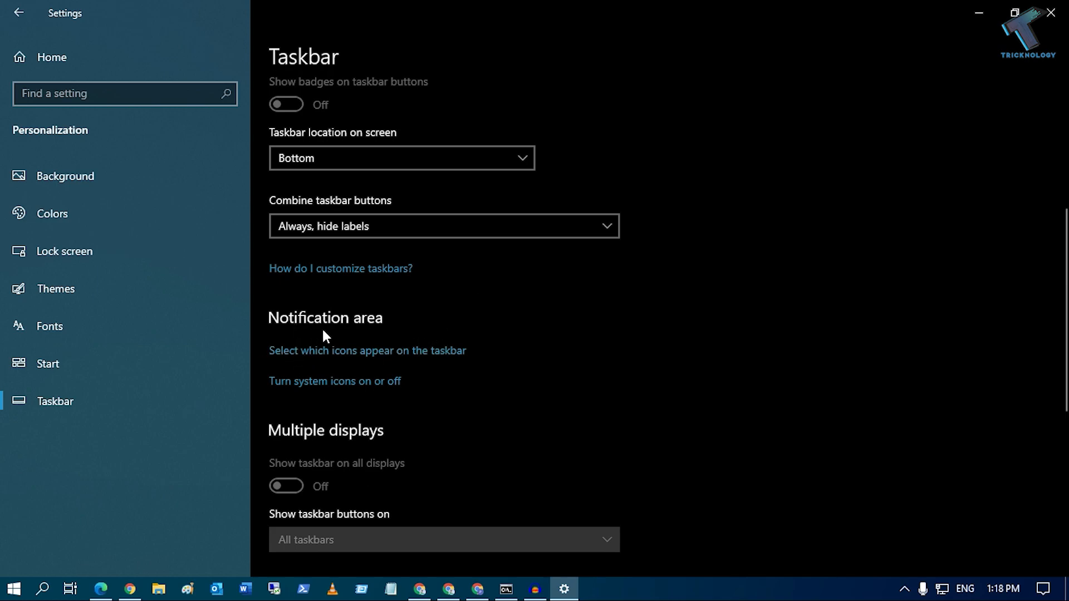
mouse_move(292, 363)
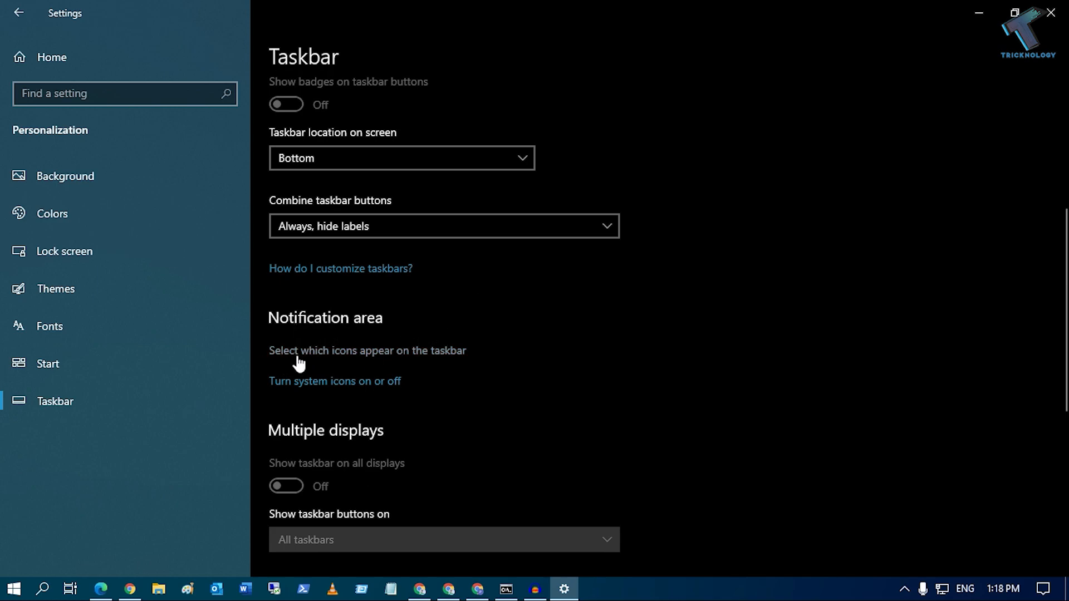
mouse_move(421, 366)
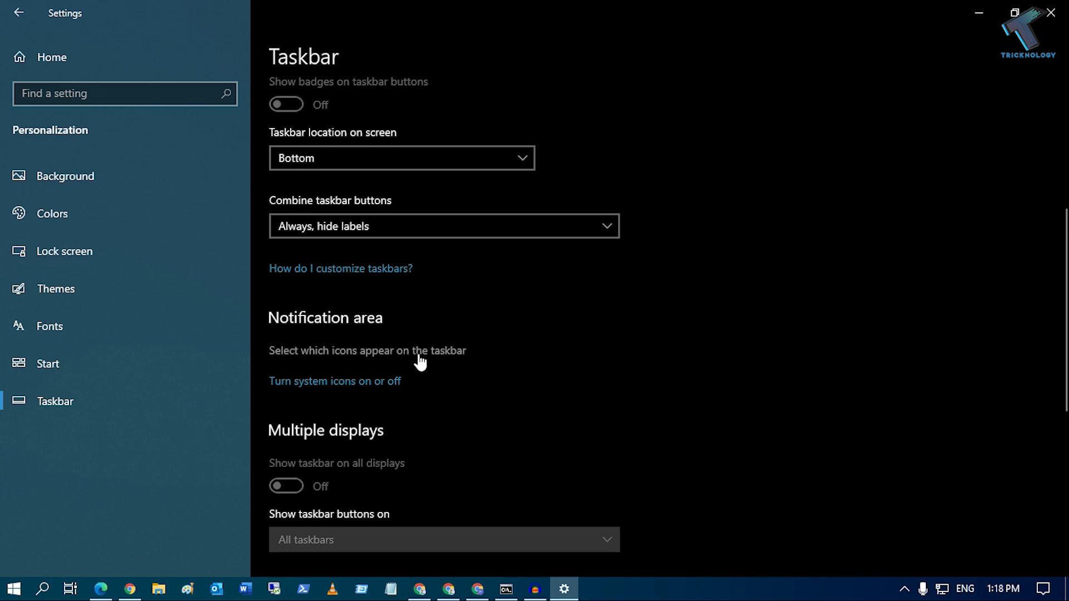
mouse_move(450, 366)
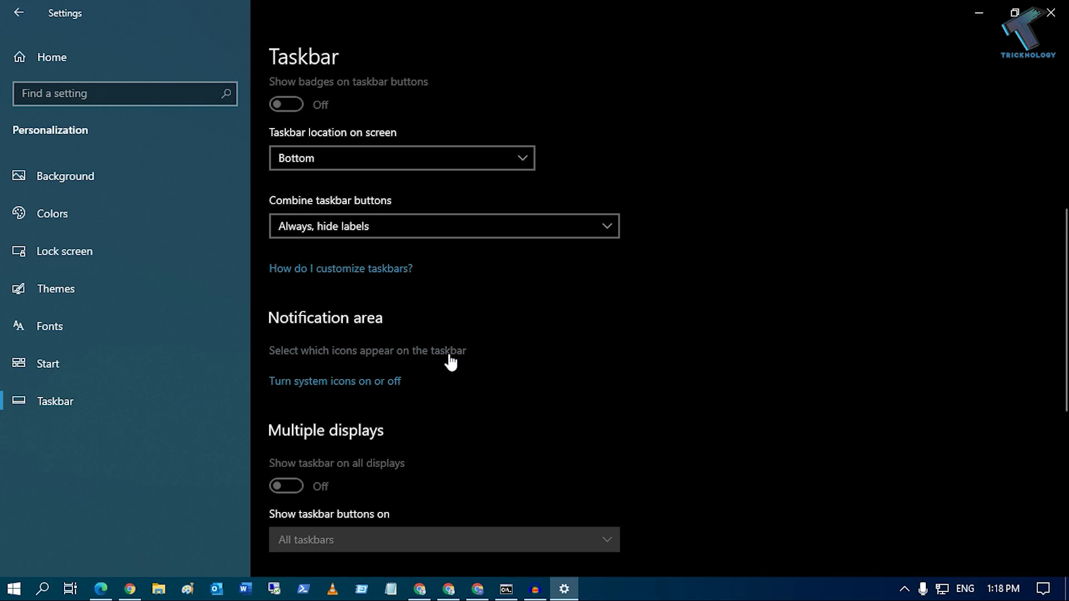
Step: Open 'Select which icons appear on the taskbar' and scroll down to Volume
left_click(367, 351)
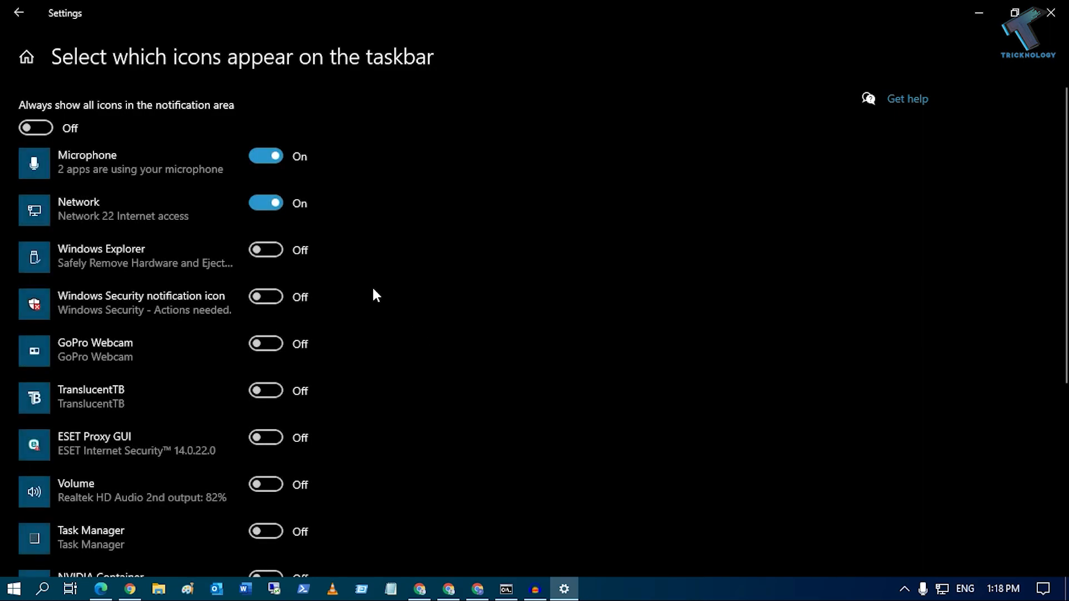
scroll("down", 3)
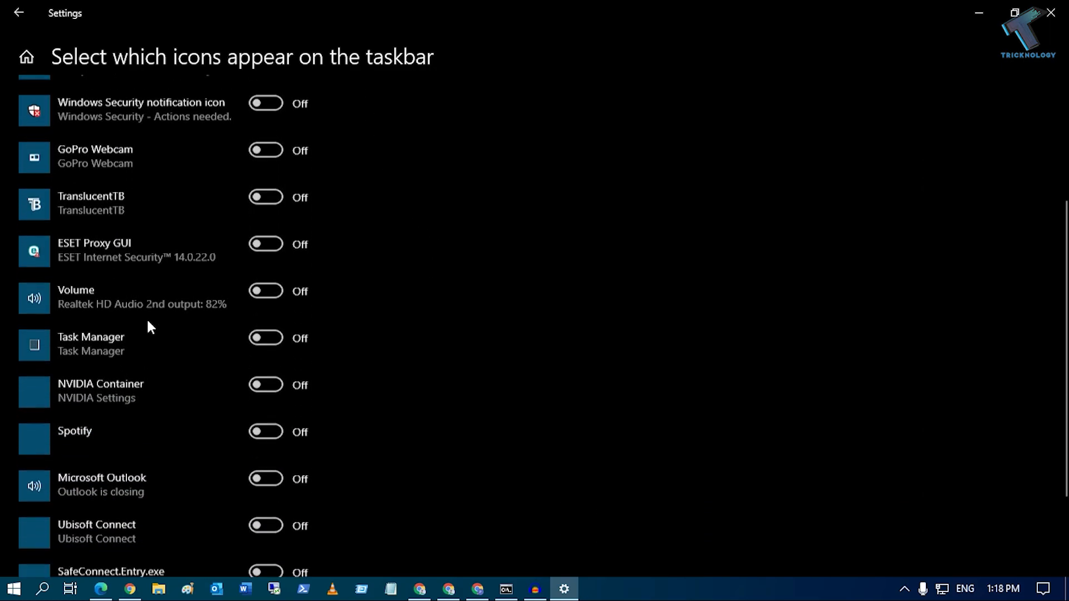
scroll("down", 3)
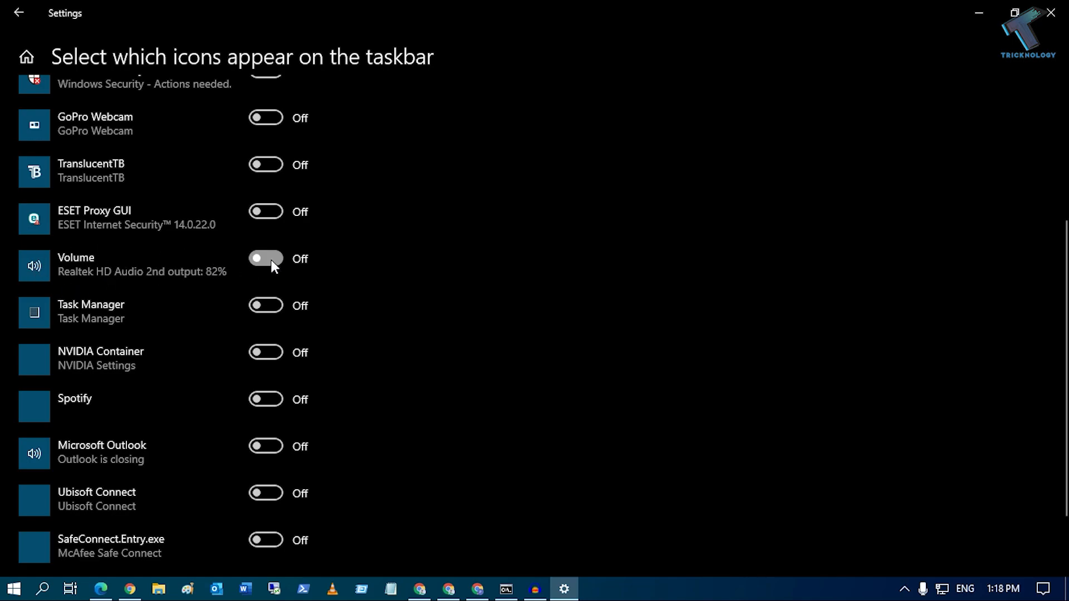
Step: Switch the Volume toggle On so the speaker icon shows in the tray
left_click(265, 259)
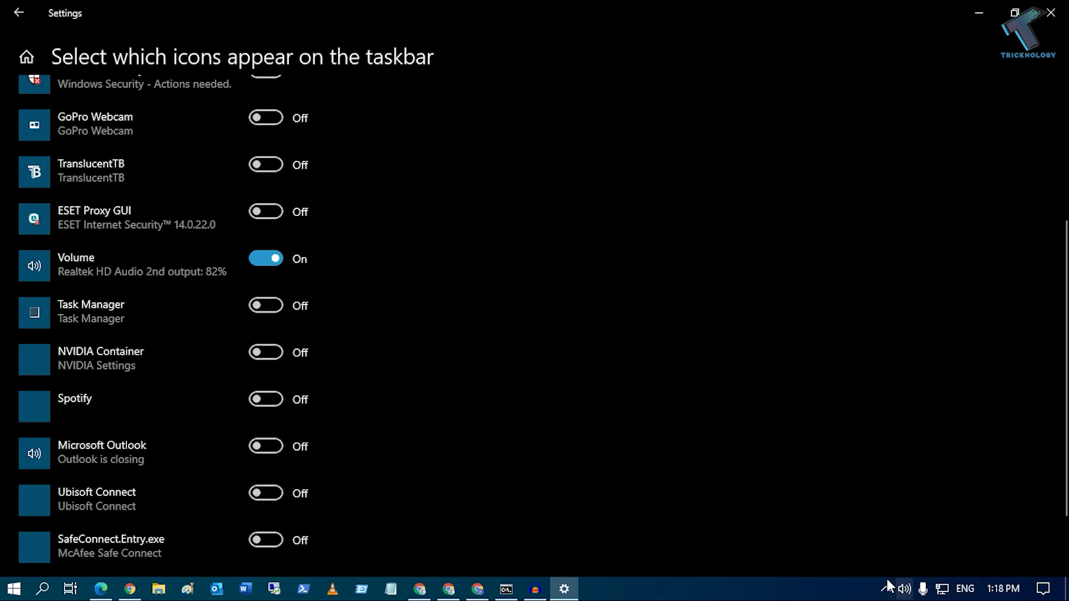
mouse_move(906, 589)
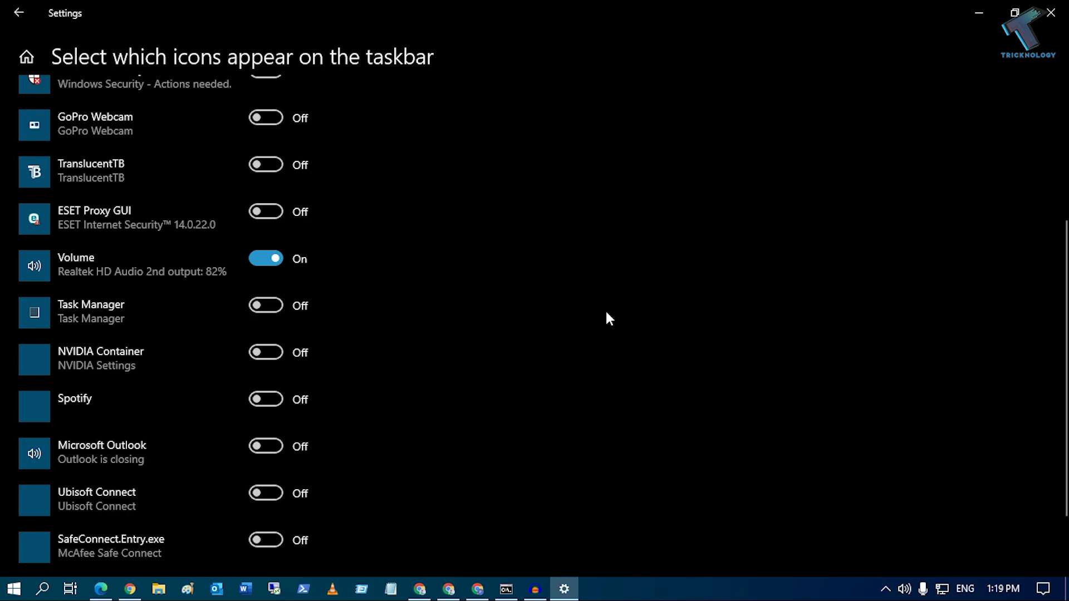
mouse_move(602, 304)
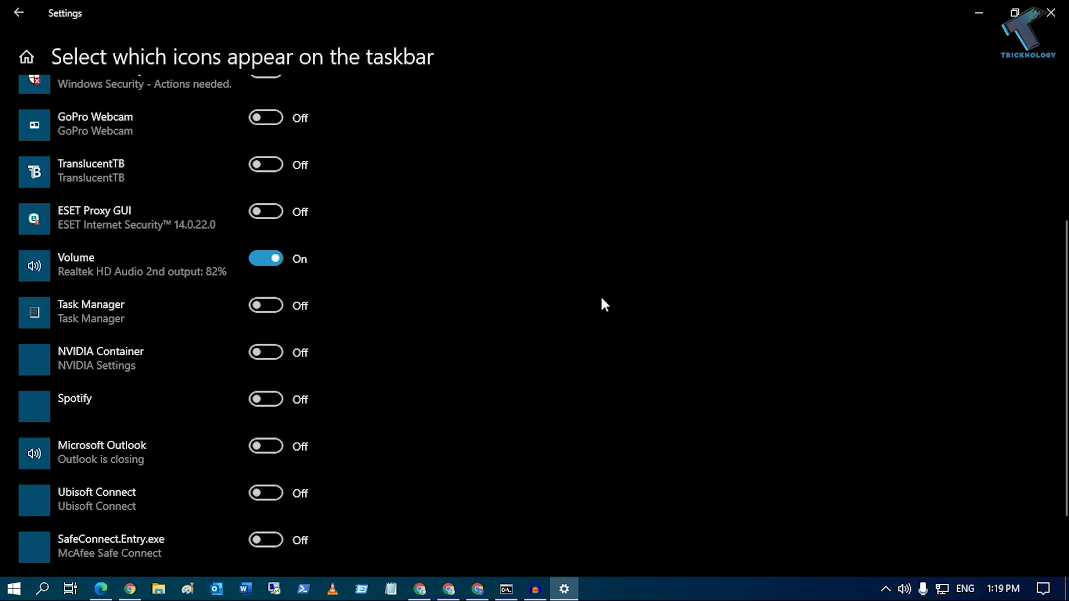